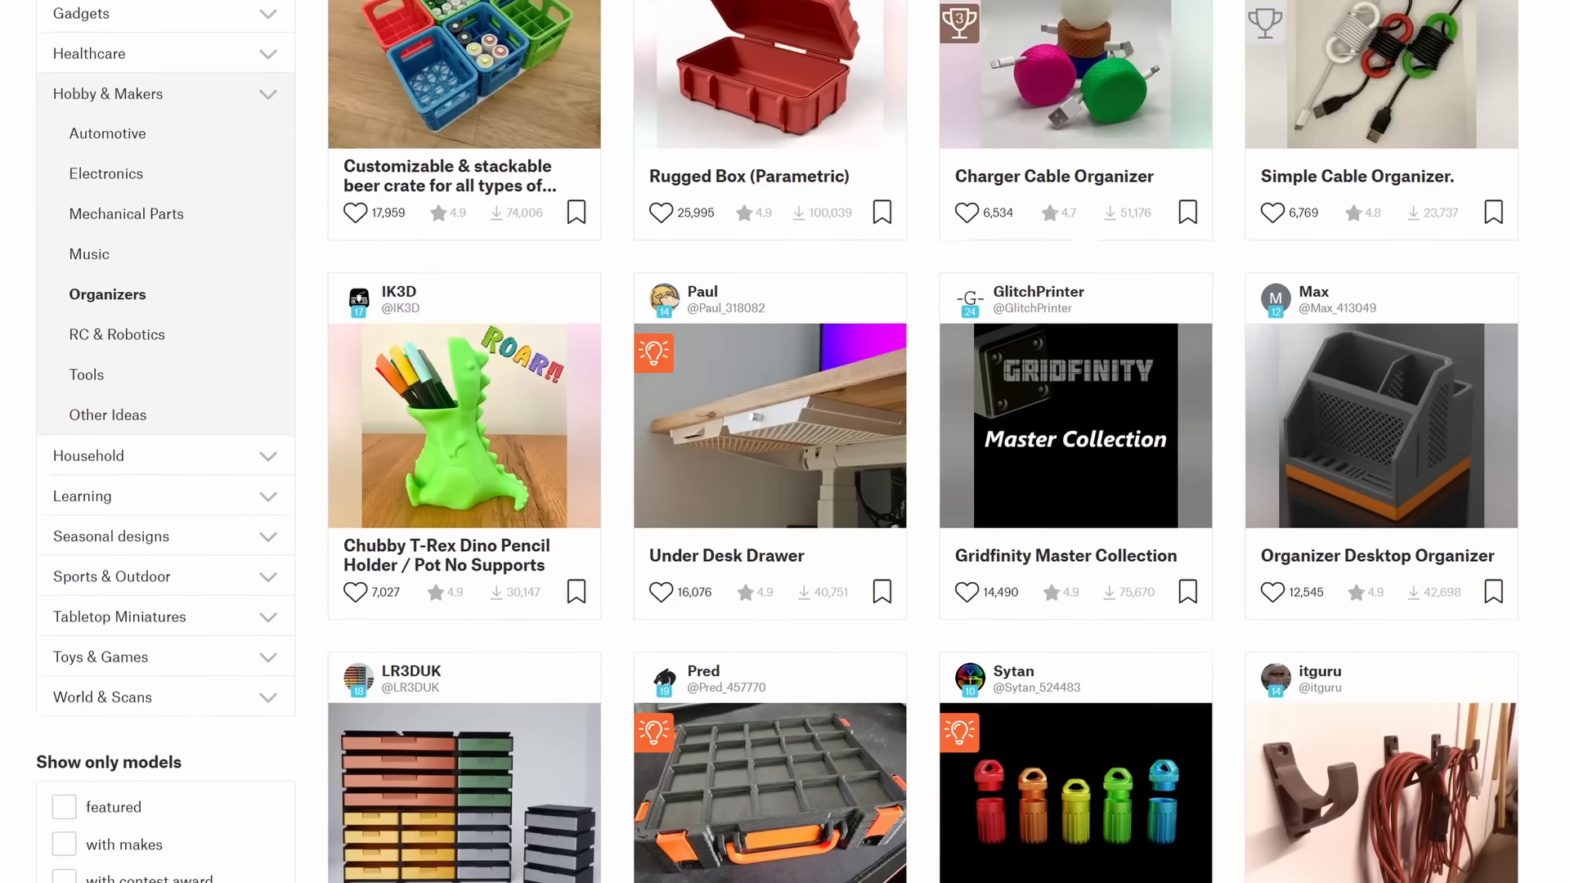
- Scroll down through the most popular Printables search results for 'gridfinity'
{"action": "scroll", "scroll_direction": "down", "scroll_amount": 3}
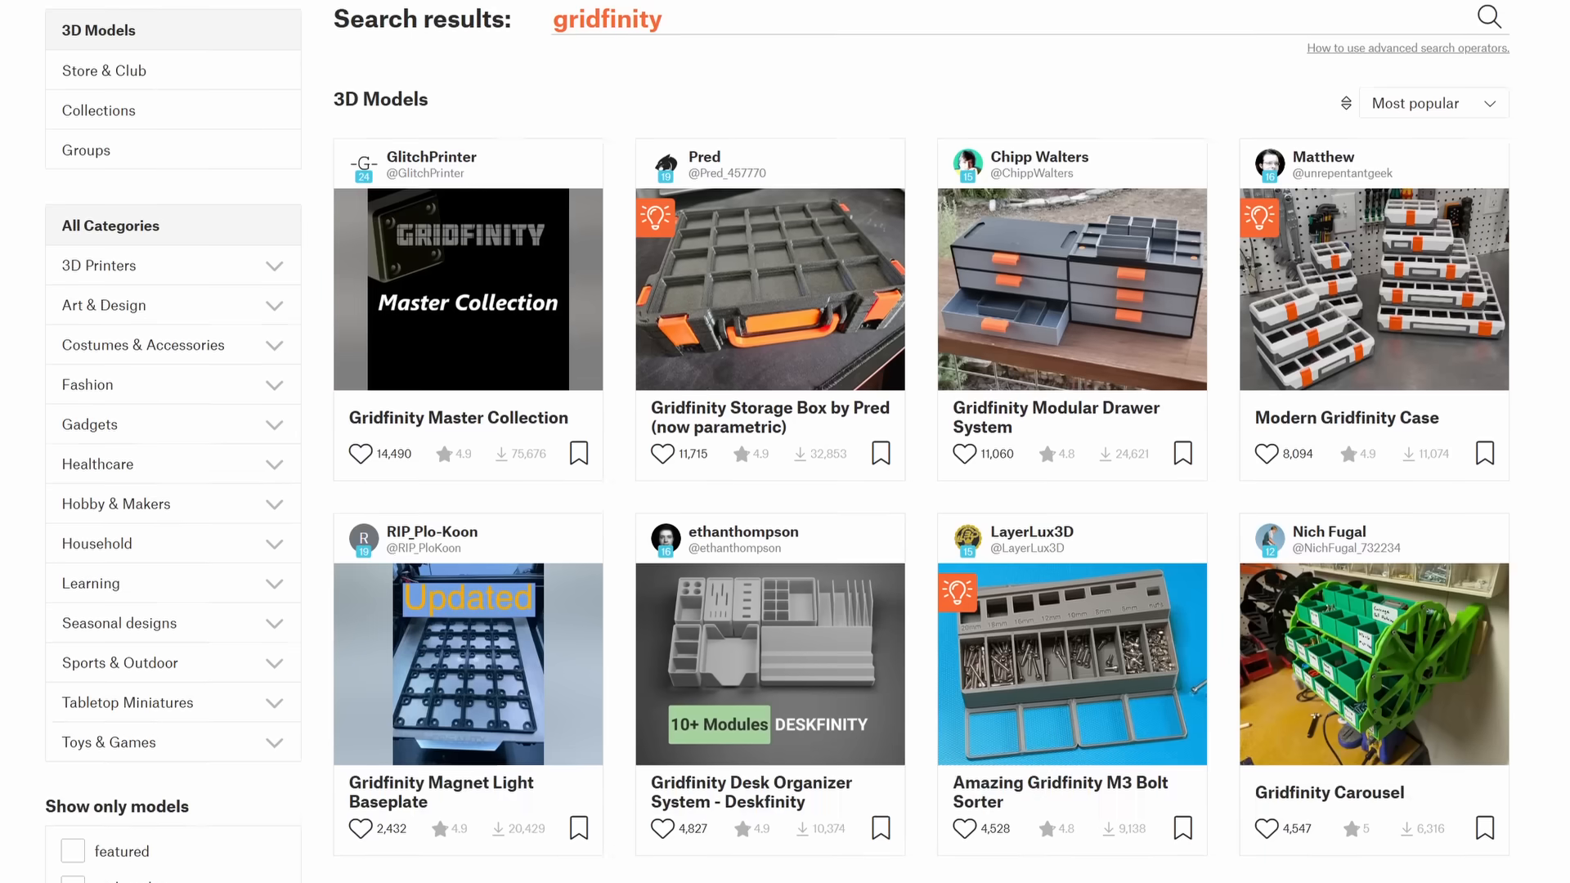
{"action": "scroll", "scroll_direction": "down", "scroll_amount": 3}
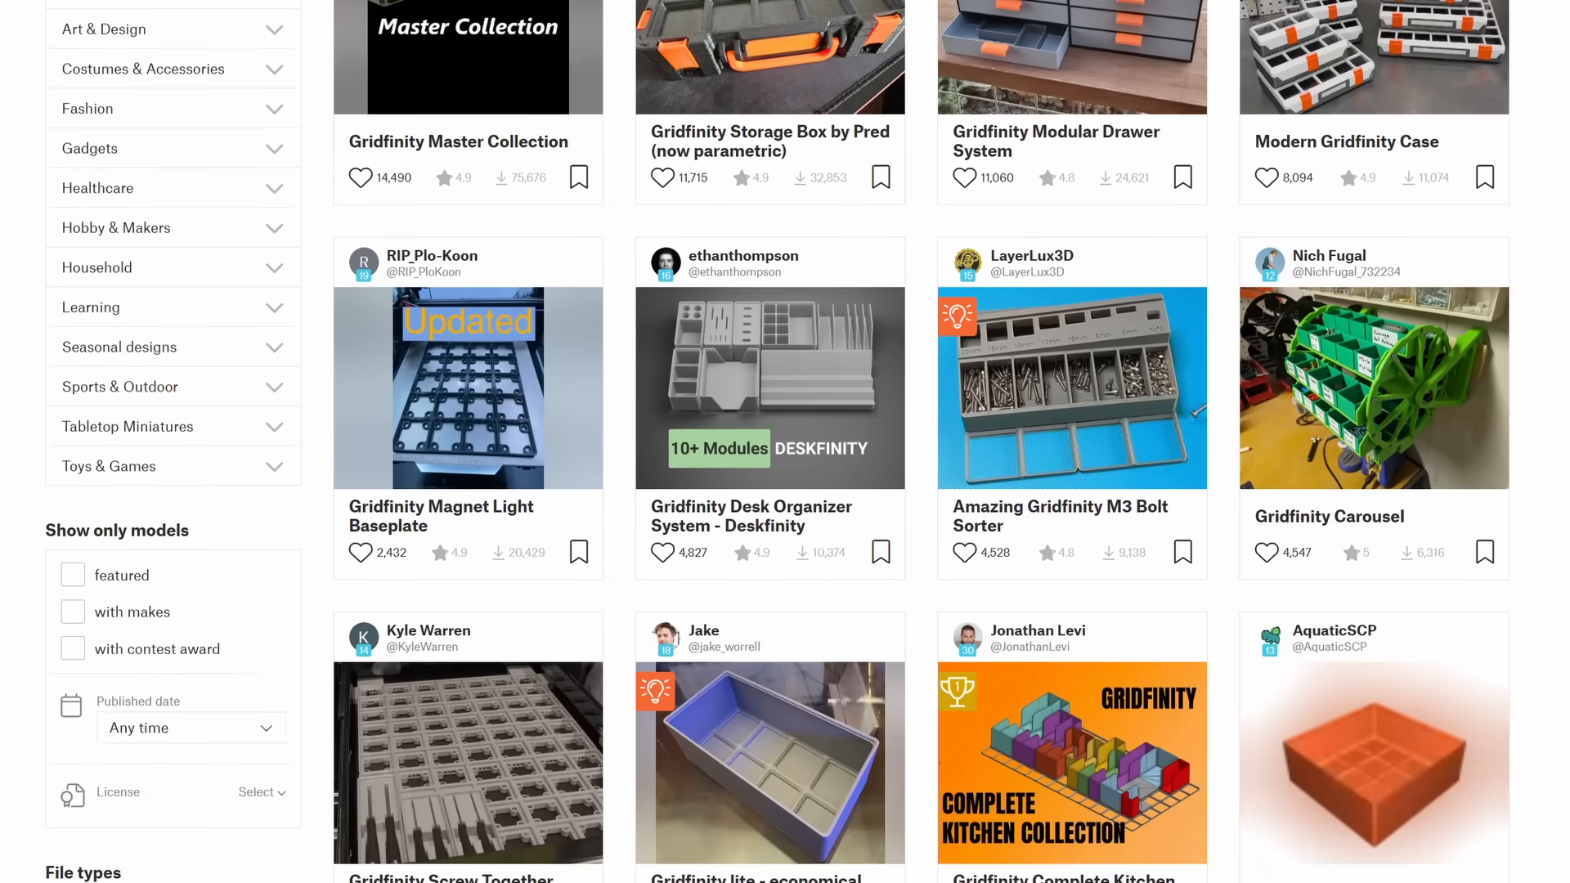
{"action": "scroll", "scroll_direction": "down", "scroll_amount": 3}
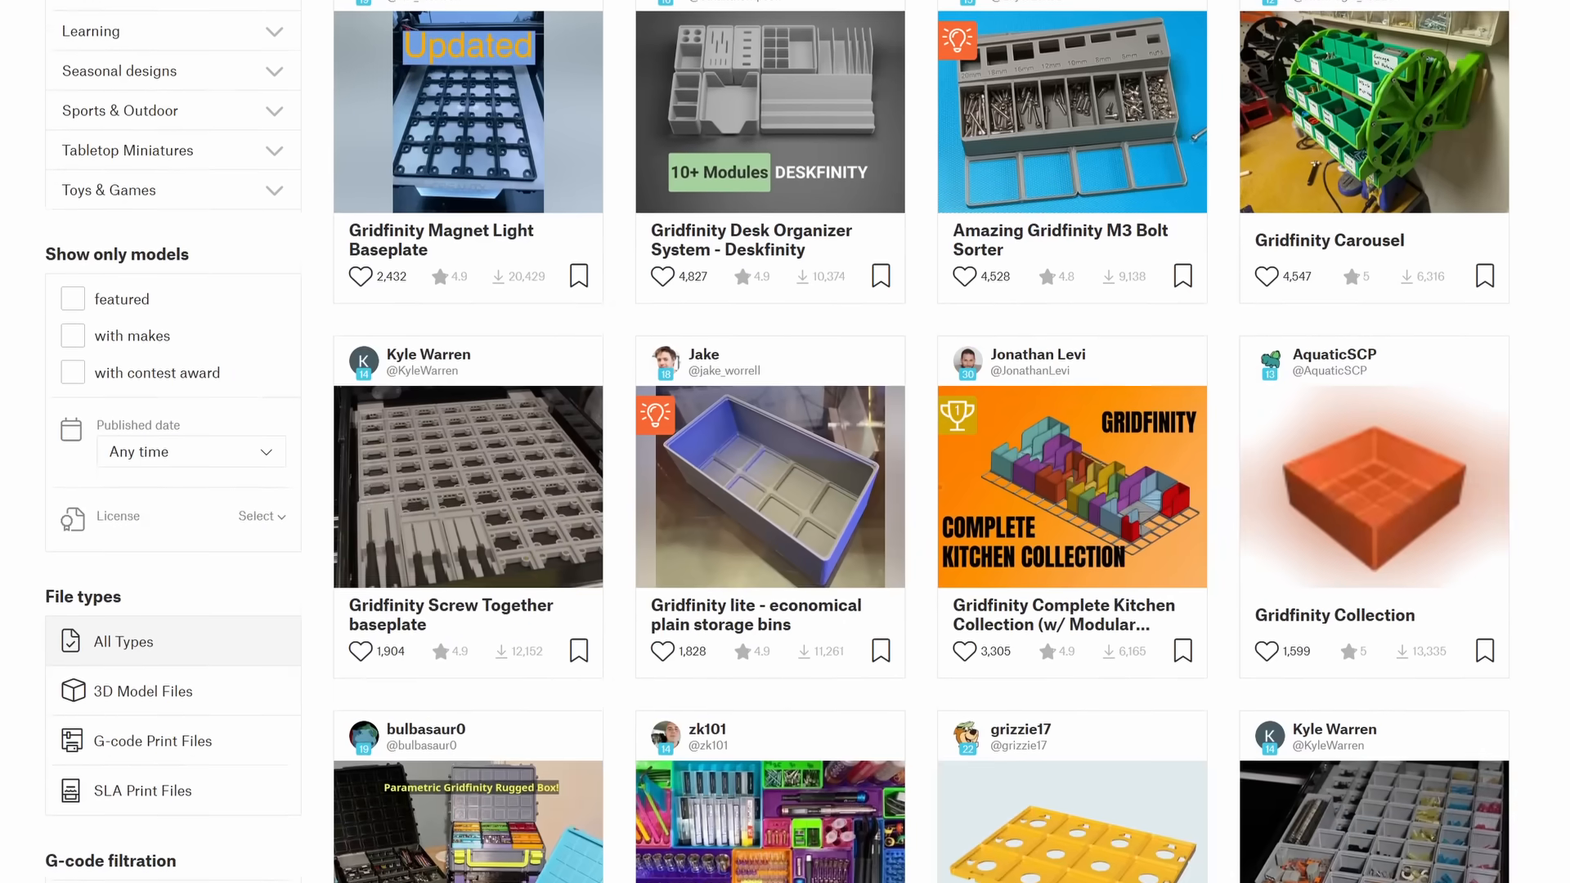
{"action": "scroll", "scroll_direction": "down", "scroll_amount": 3}
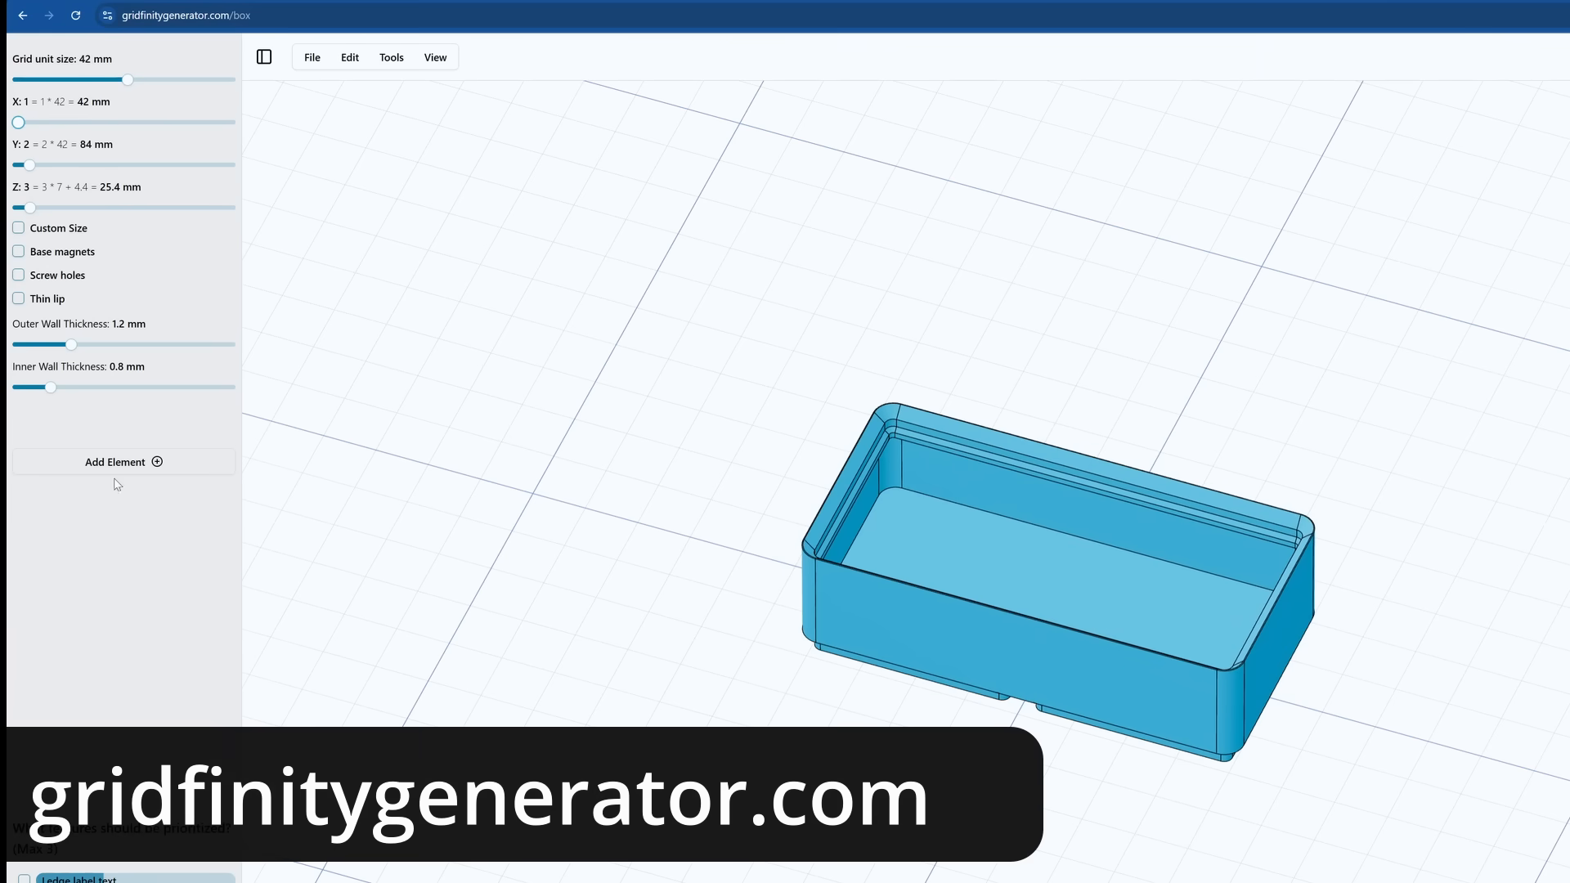
- View the default 1×2×3 storage bin preview in the Gridfinity box generator
{"action": "left_click", "coordinate": [124, 461]}
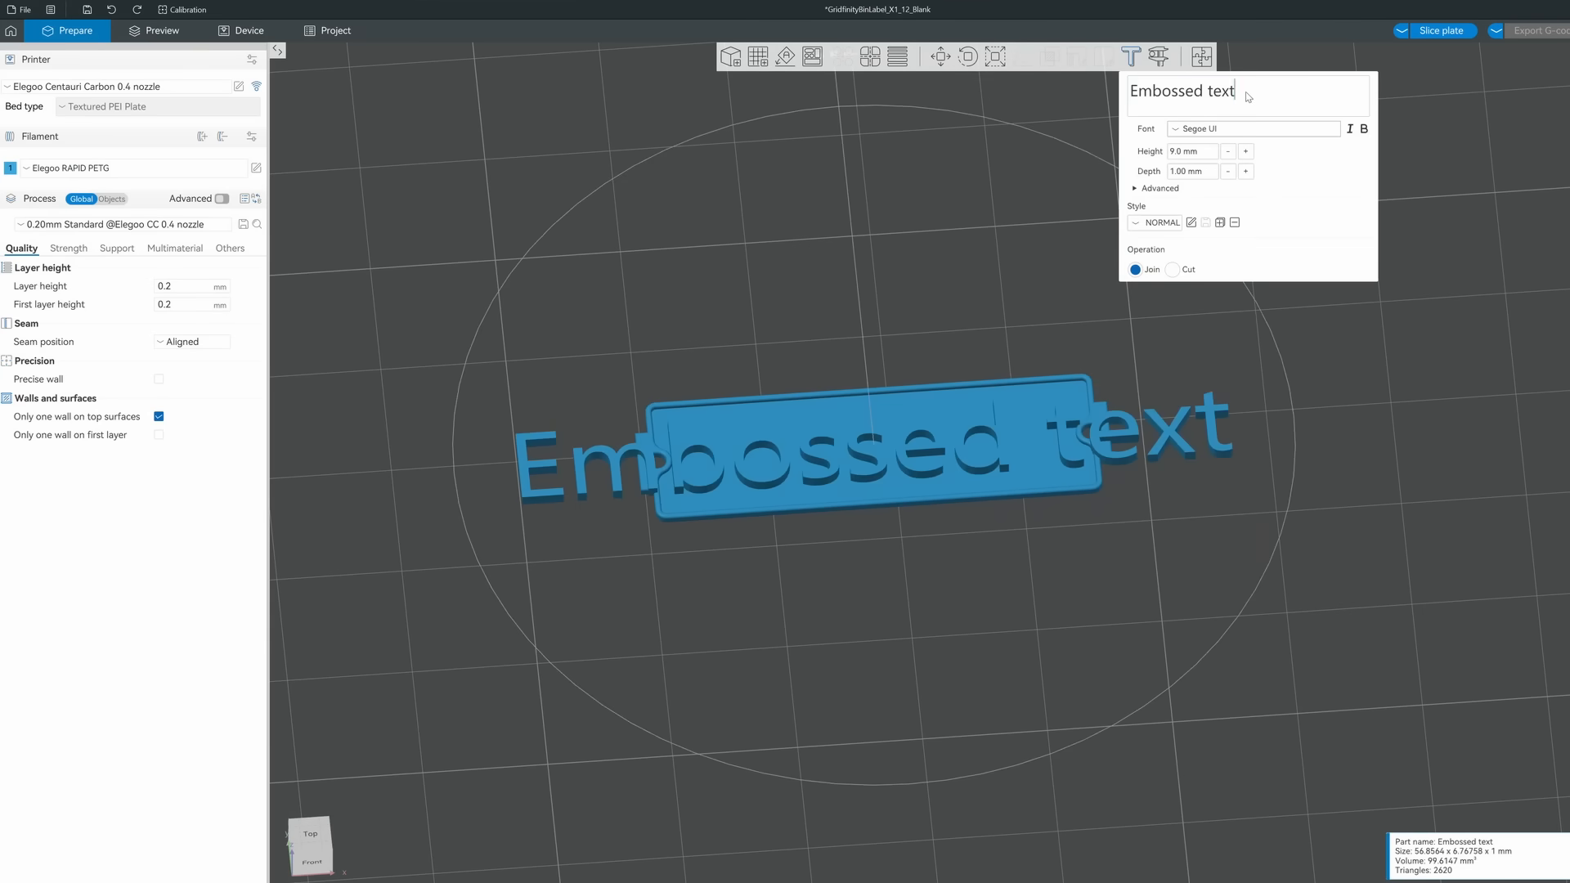
- Set the embossed label text on the bin to 'M6x12'
{"action": "type", "text": "M6x12"}
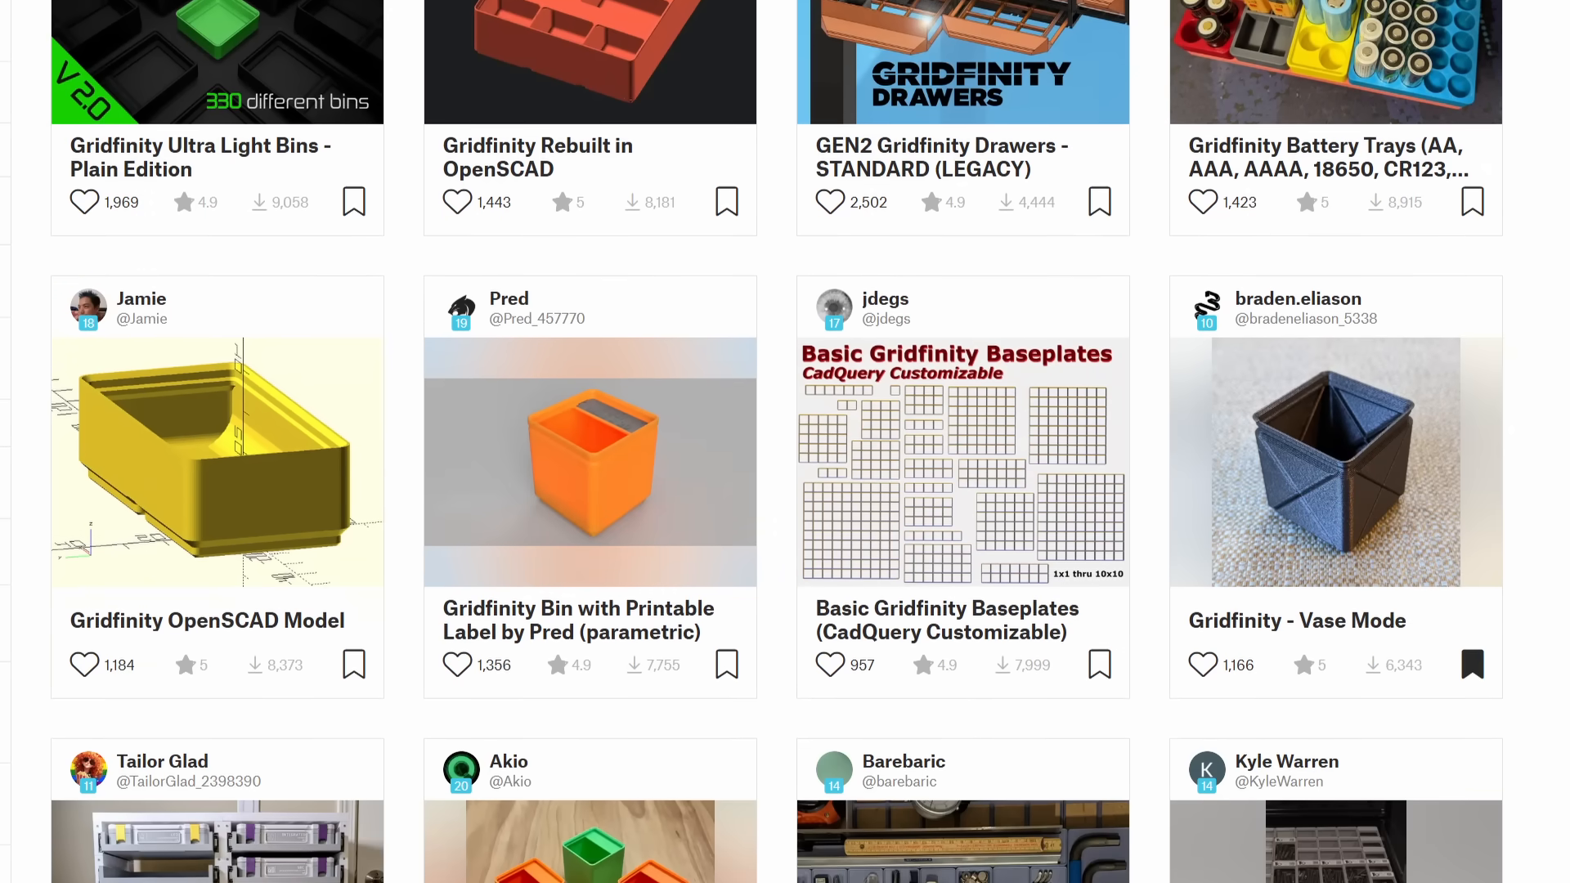
- Scroll the gridfinity results and enter a new search for 'gridfinity wera'
{"action": "scroll", "scroll_direction": "down", "scroll_amount": 3}
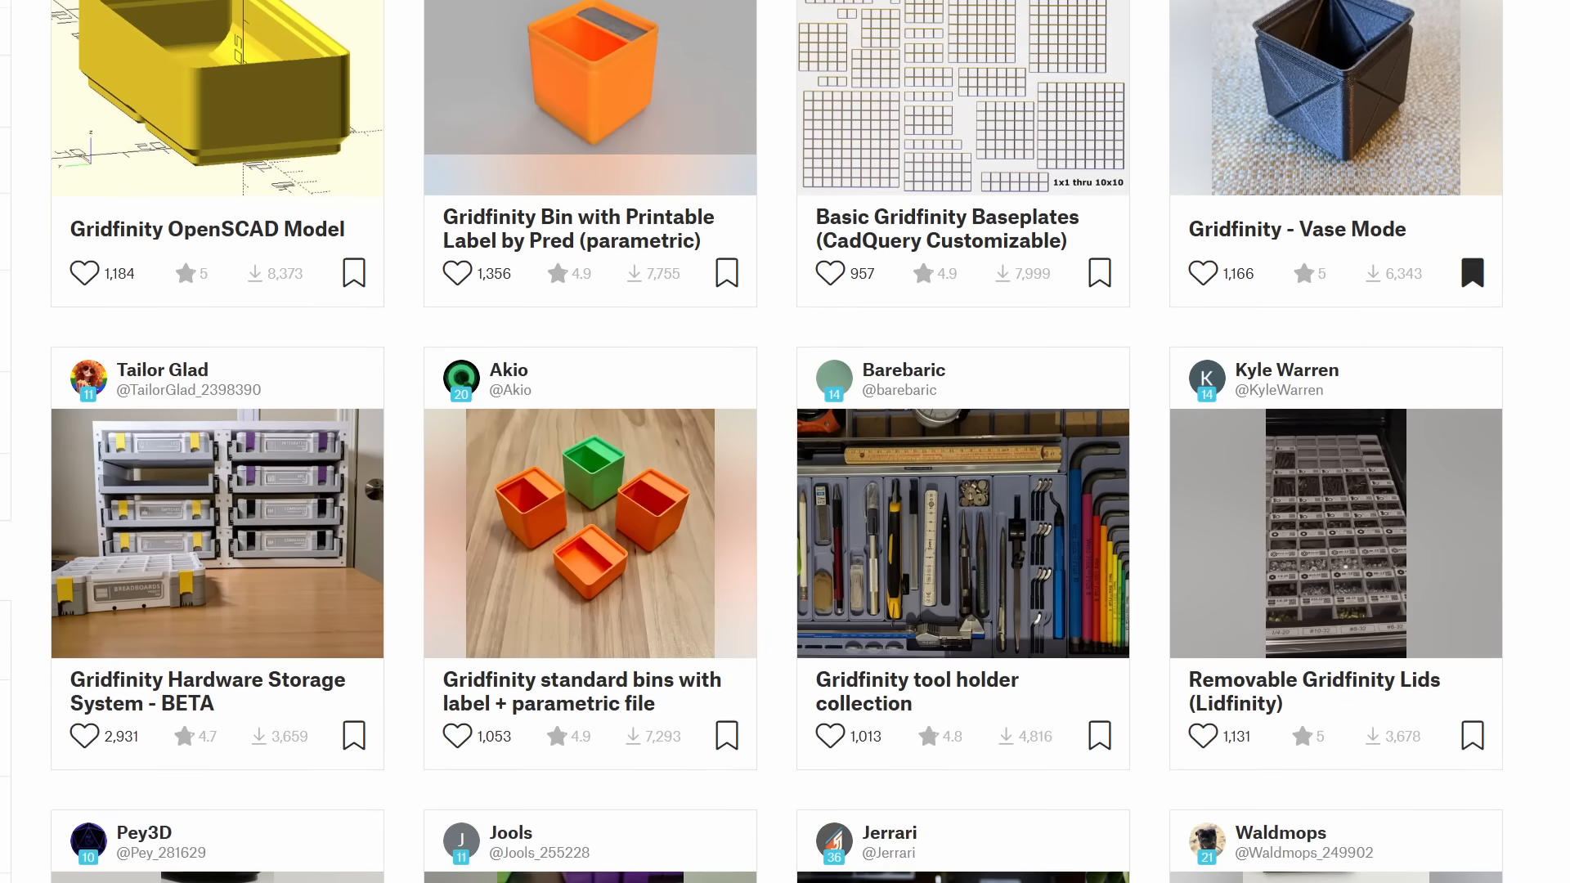
{"action": "type", "text": "gridfinity wera"}
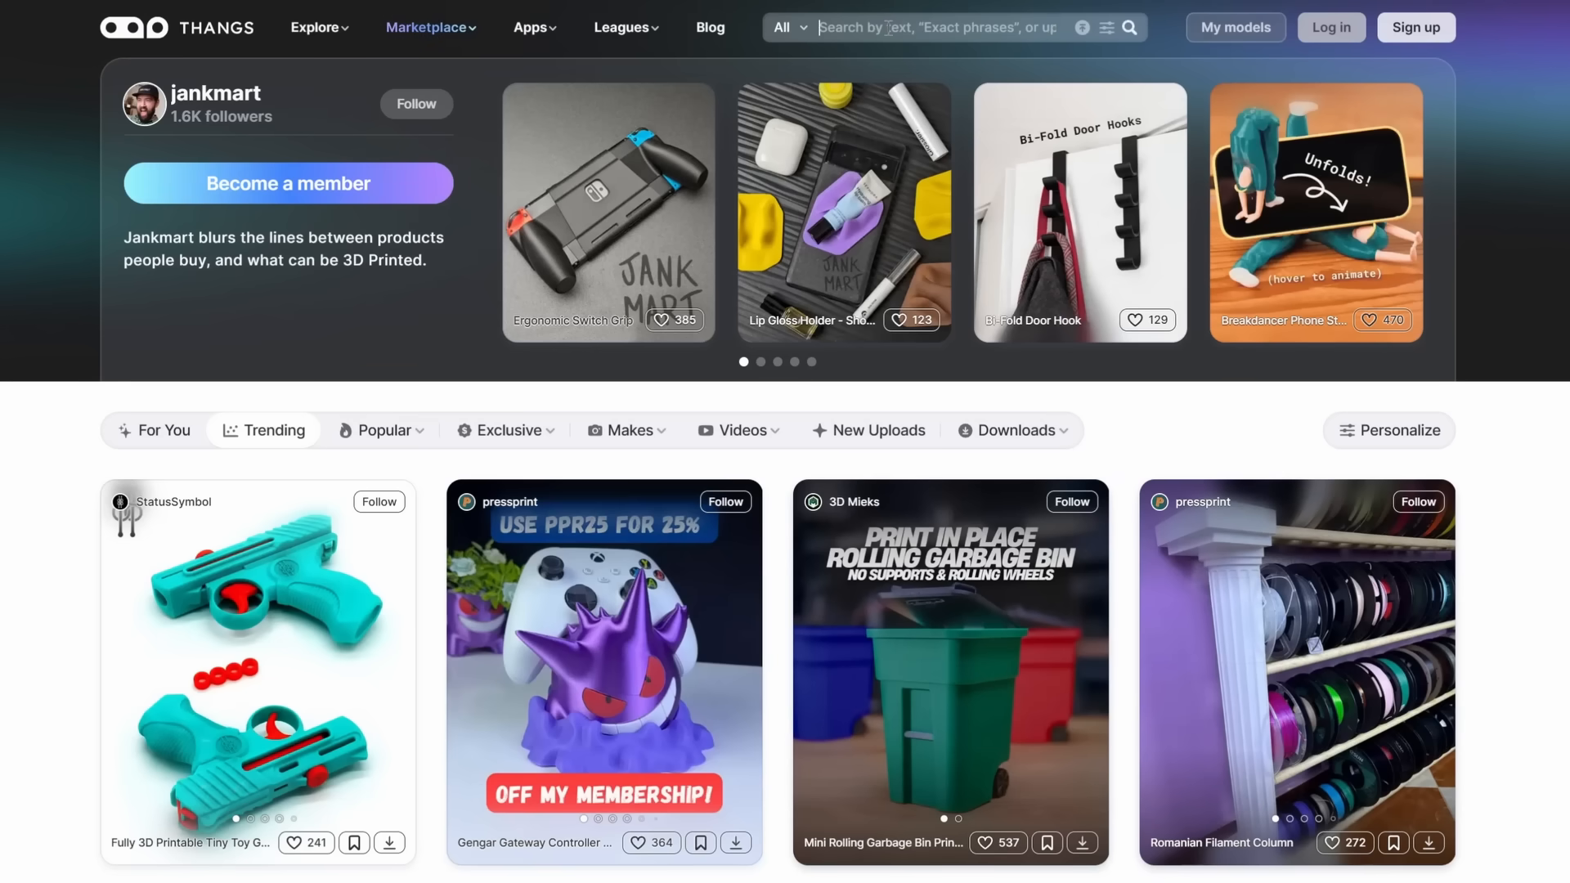
- Search Thangs for 'gridfinity' Knipex holders and browse the results in list view
{"action": "type", "text": "gridfinity knipex"}
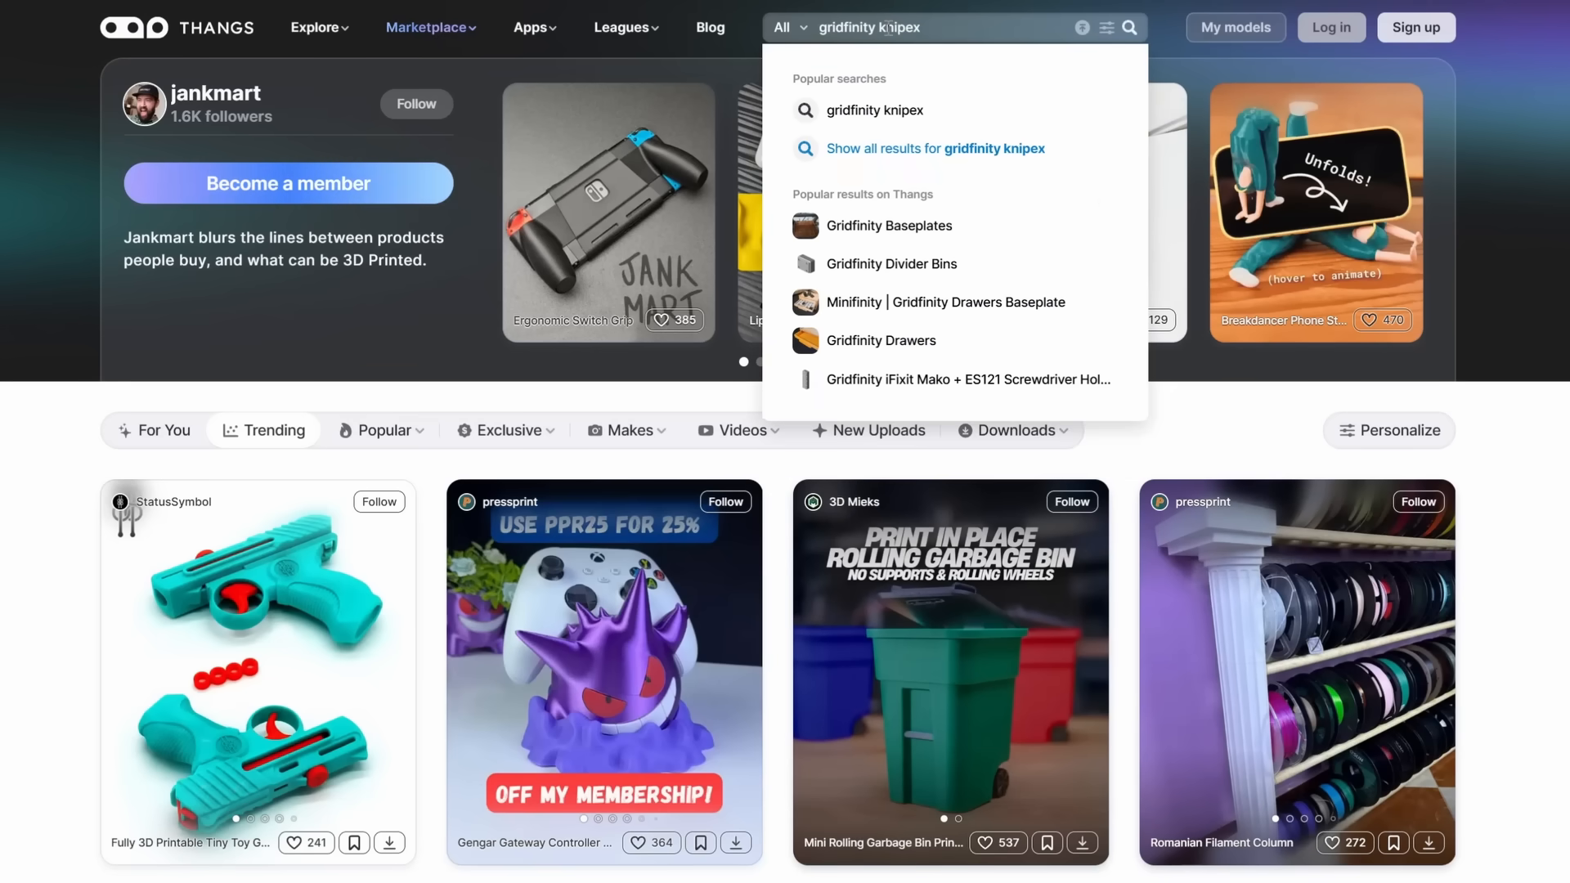
{"action": "left_click", "coordinate": [935, 147]}
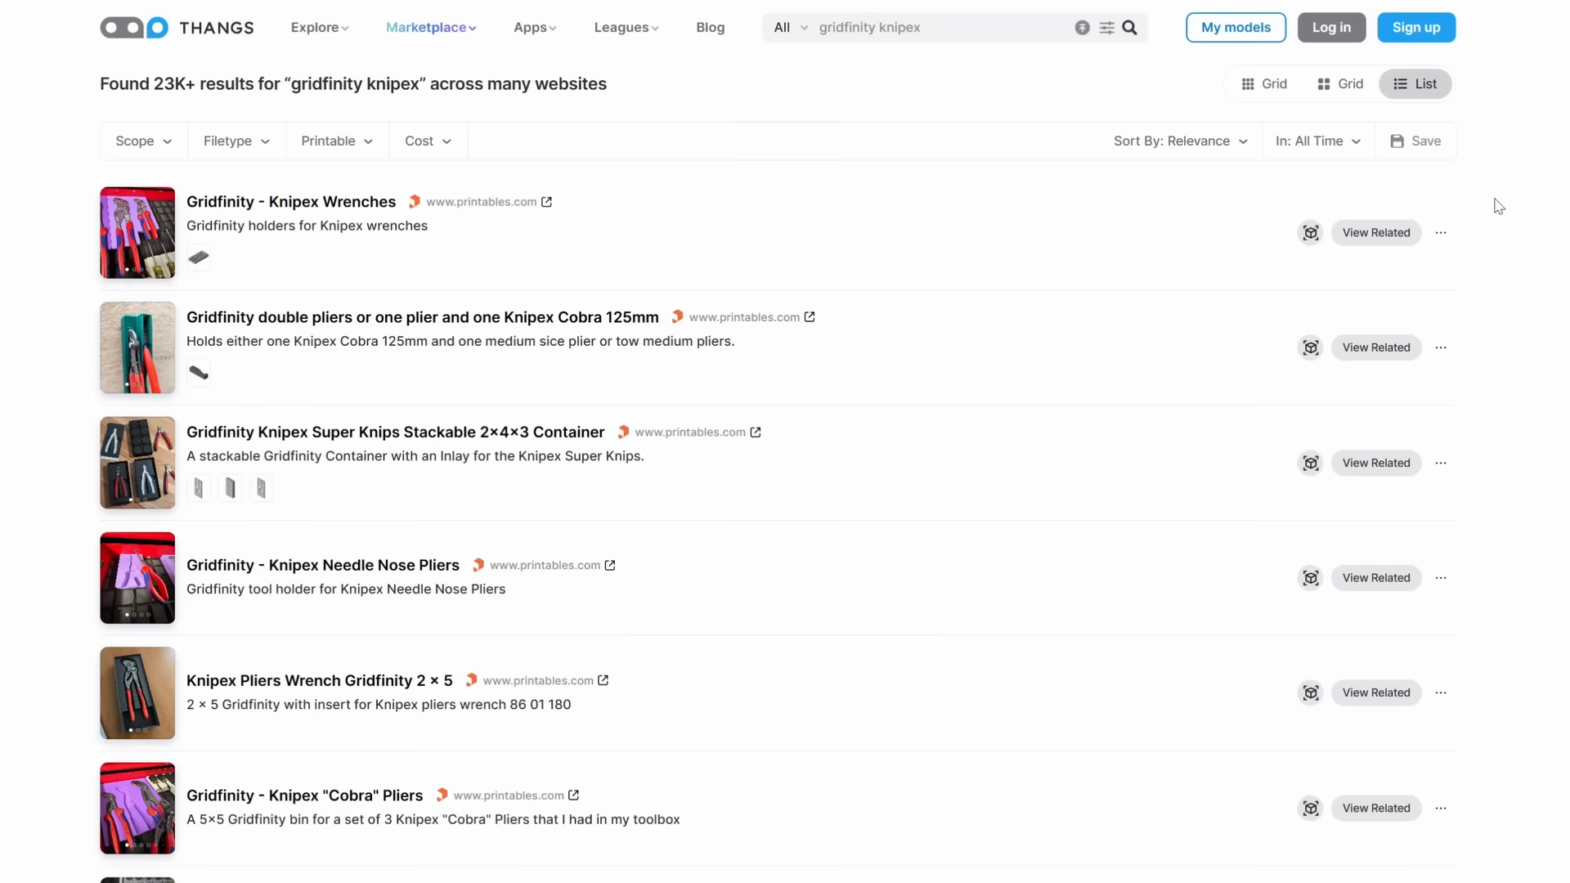
{"action": "scroll", "scroll_direction": "down", "scroll_amount": 3}
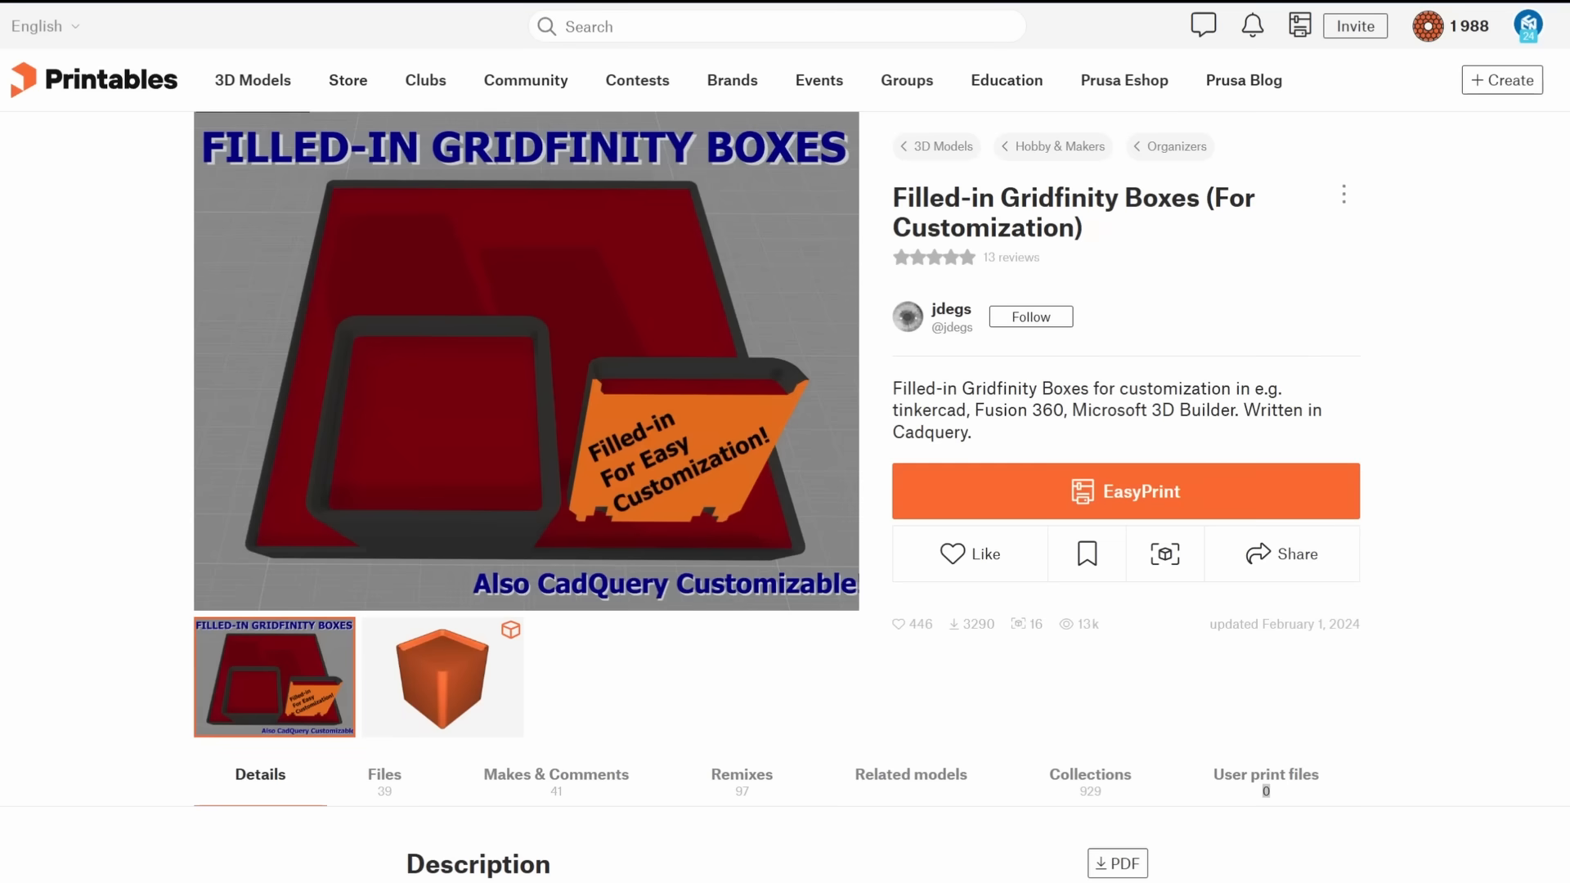
- Show the Model files list for Filled-in Gridfinity Boxes (For Customization)
{"action": "left_click", "coordinate": [385, 776]}
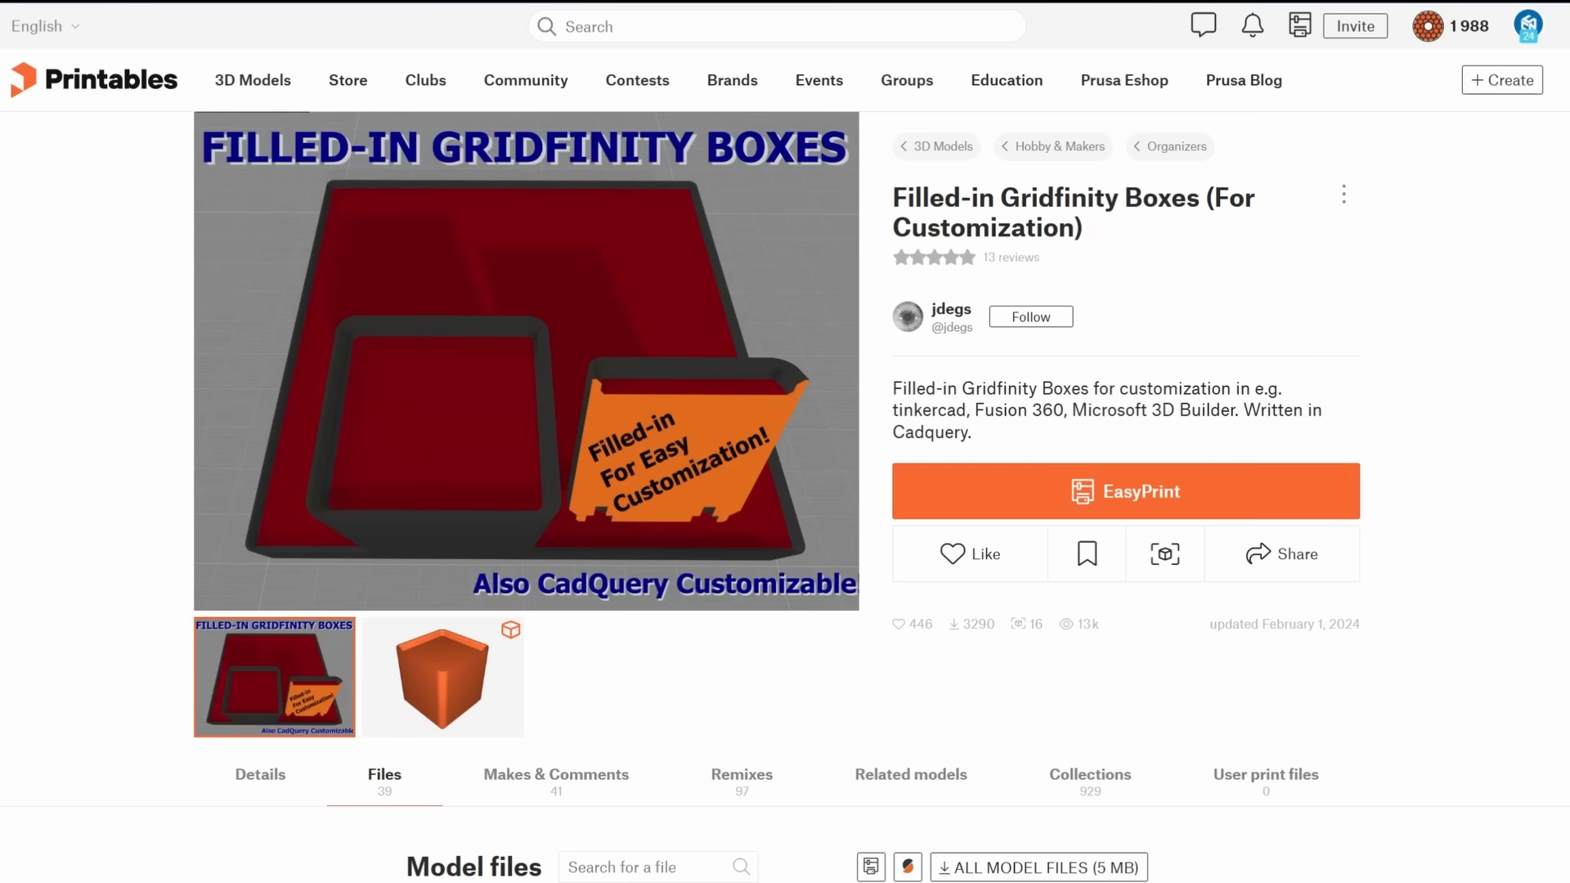
{"action": "scroll", "scroll_direction": "down", "scroll_amount": 3}
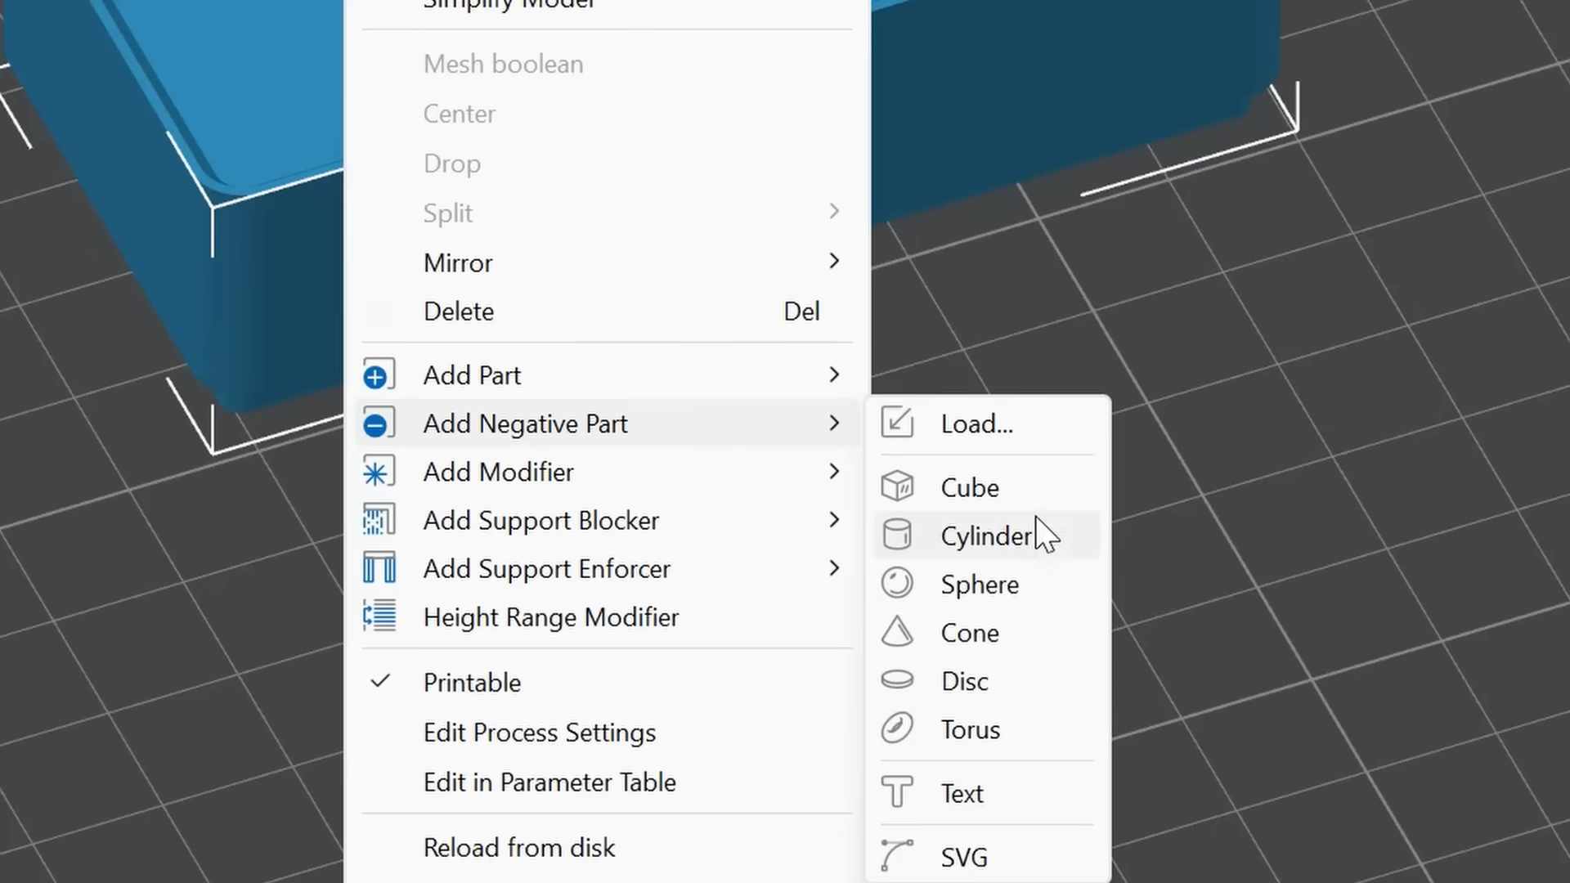
- Add two cylindrical negative volumes to the filled box and edit the second cylinder's size
{"action": "left_click", "coordinate": [981, 535]}
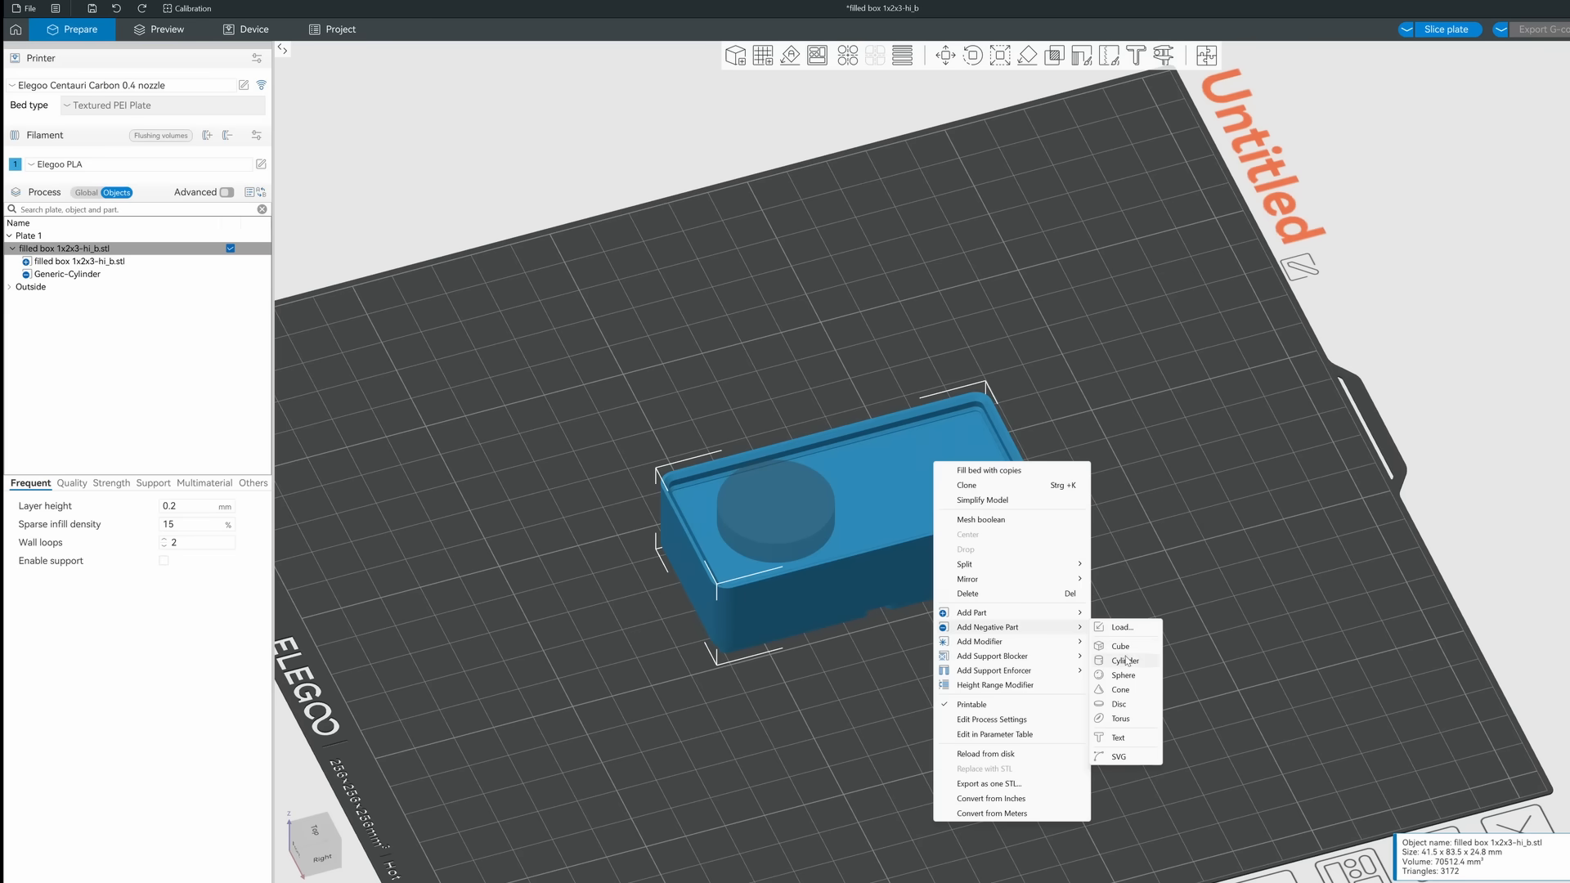
{"action": "left_click", "coordinate": [1123, 659]}
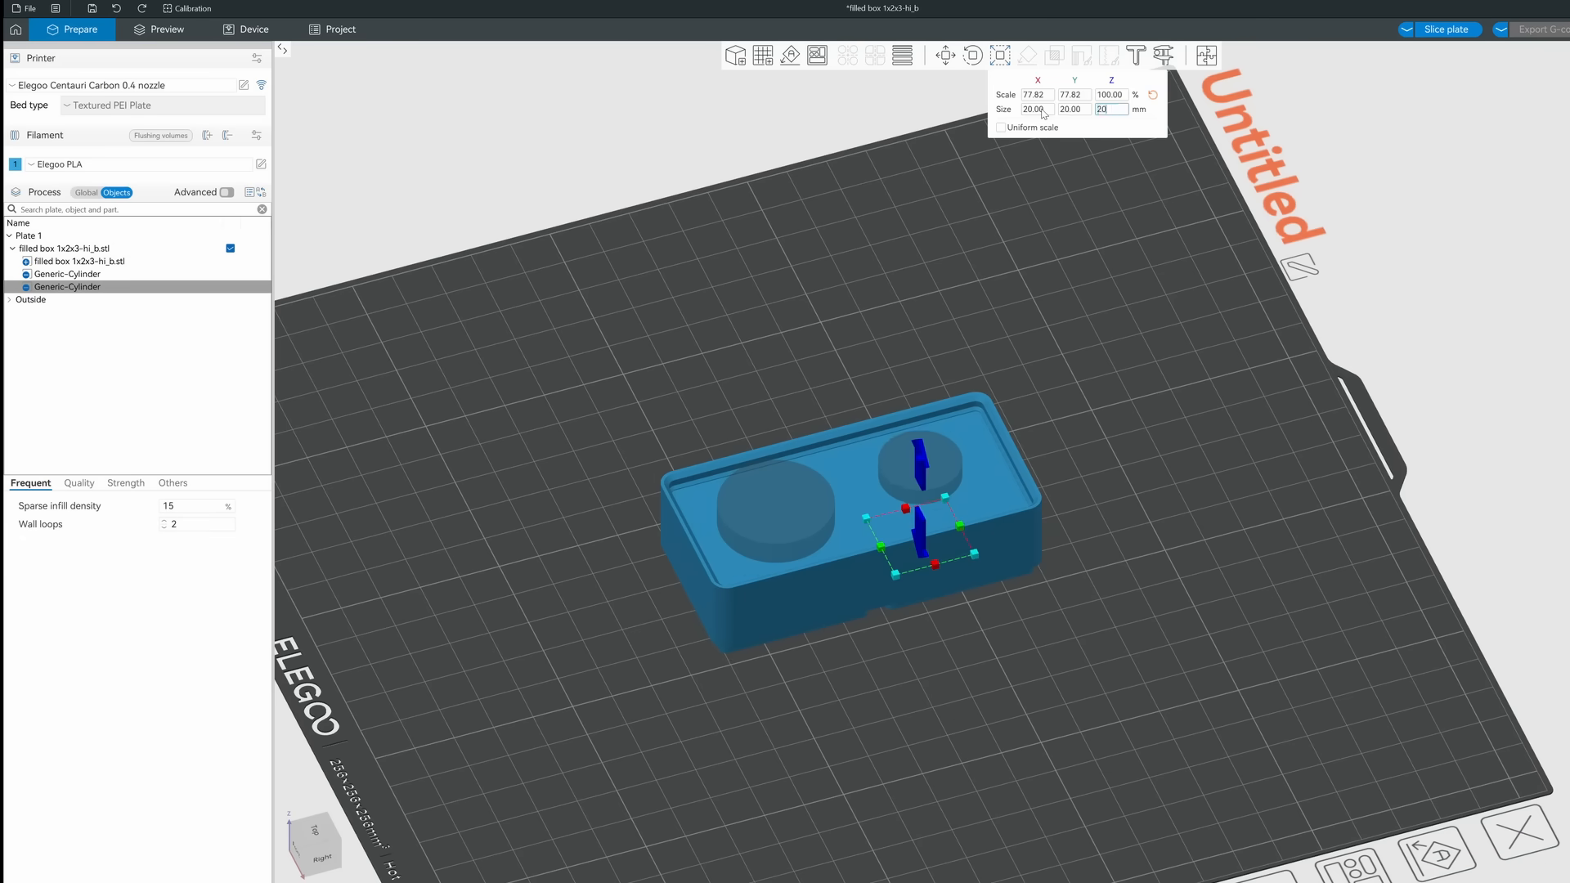
{"action": "left_click", "coordinate": [163, 29]}
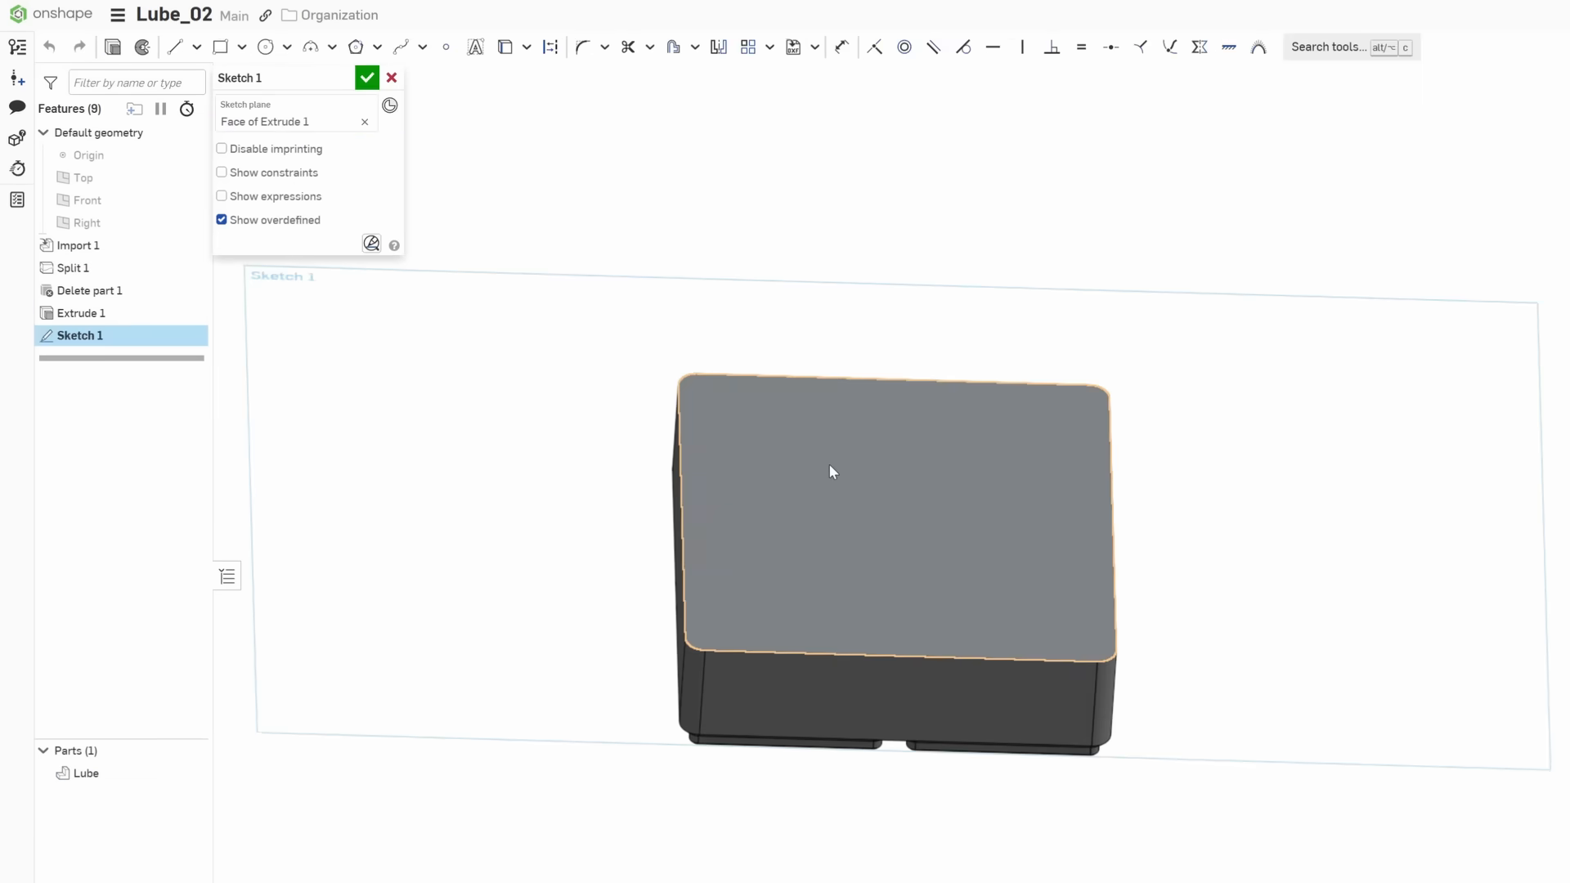
- Bring the lube-tube photo into view in Sketch 1 and start the Line tool over it
{"action": "left_click", "coordinate": [795, 46]}
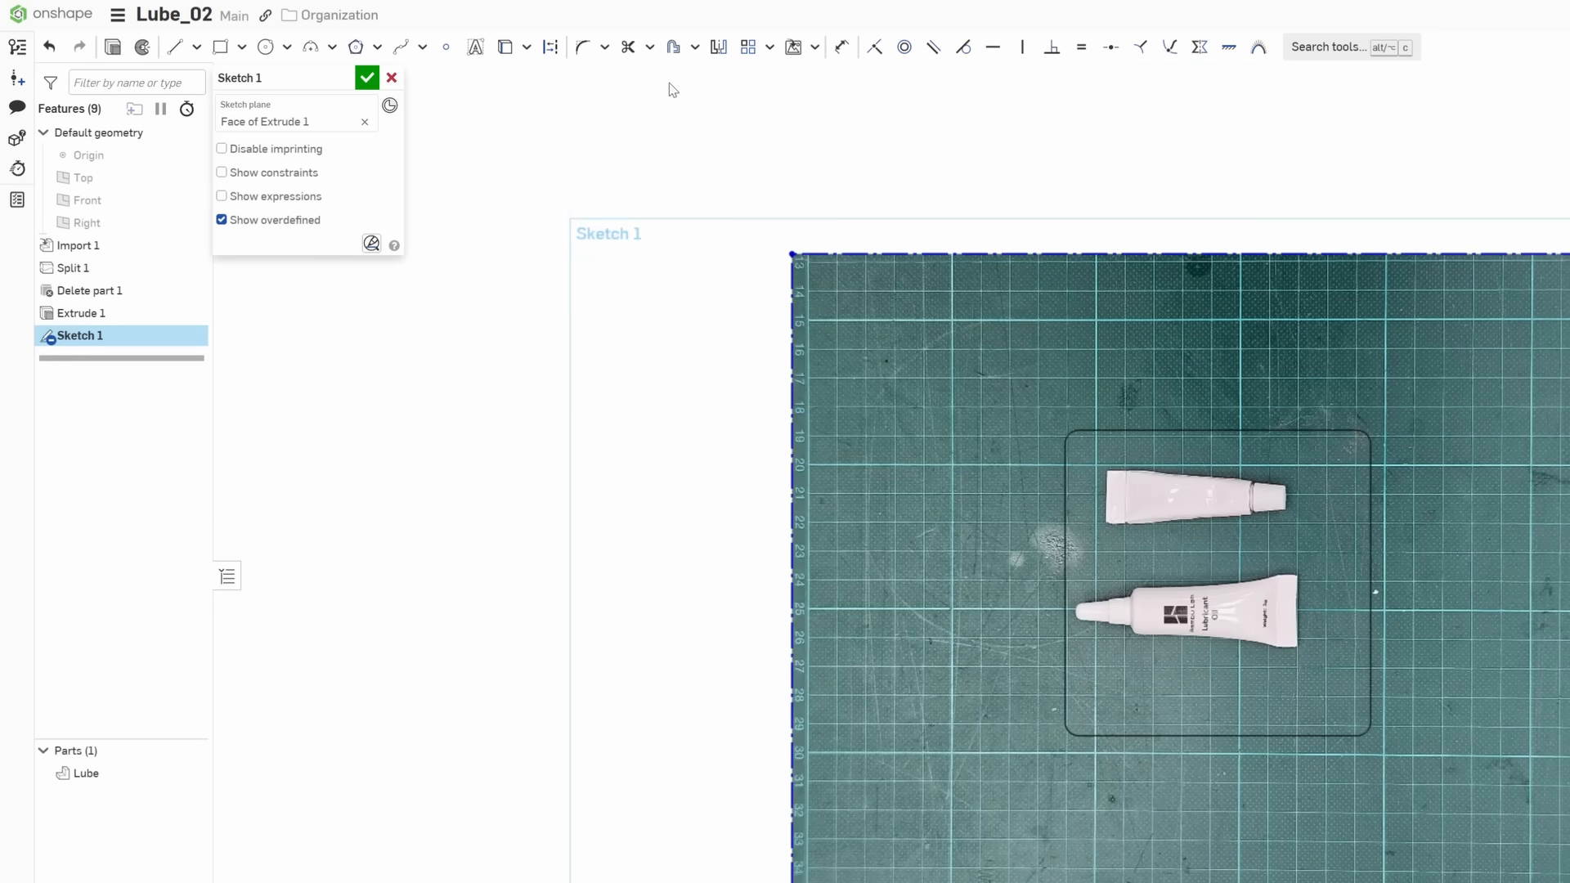
{"action": "left_click", "coordinate": [174, 46]}
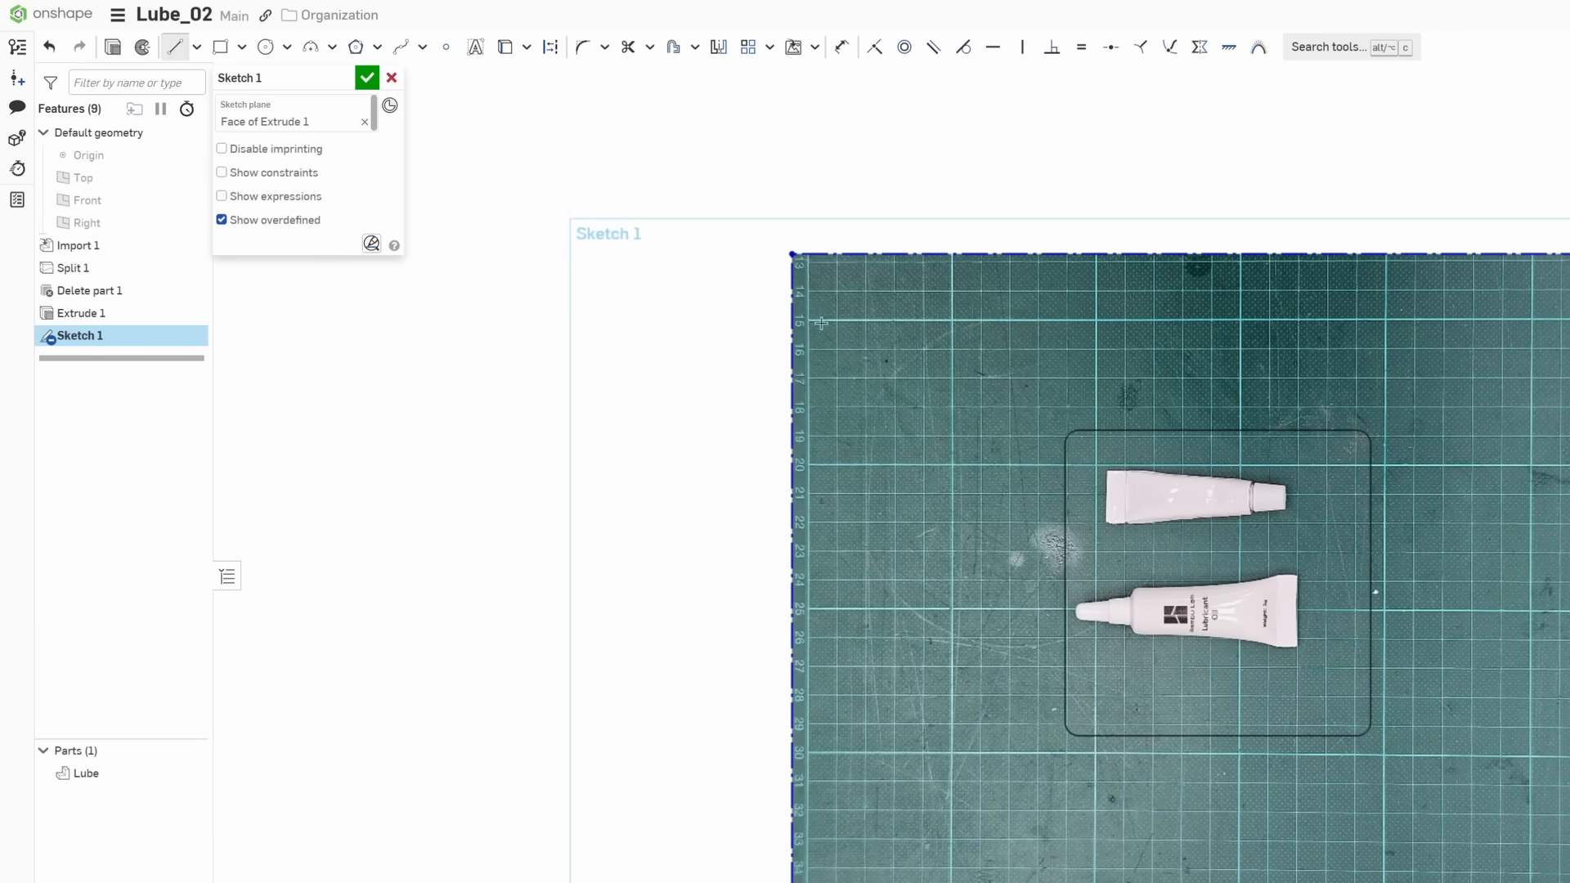